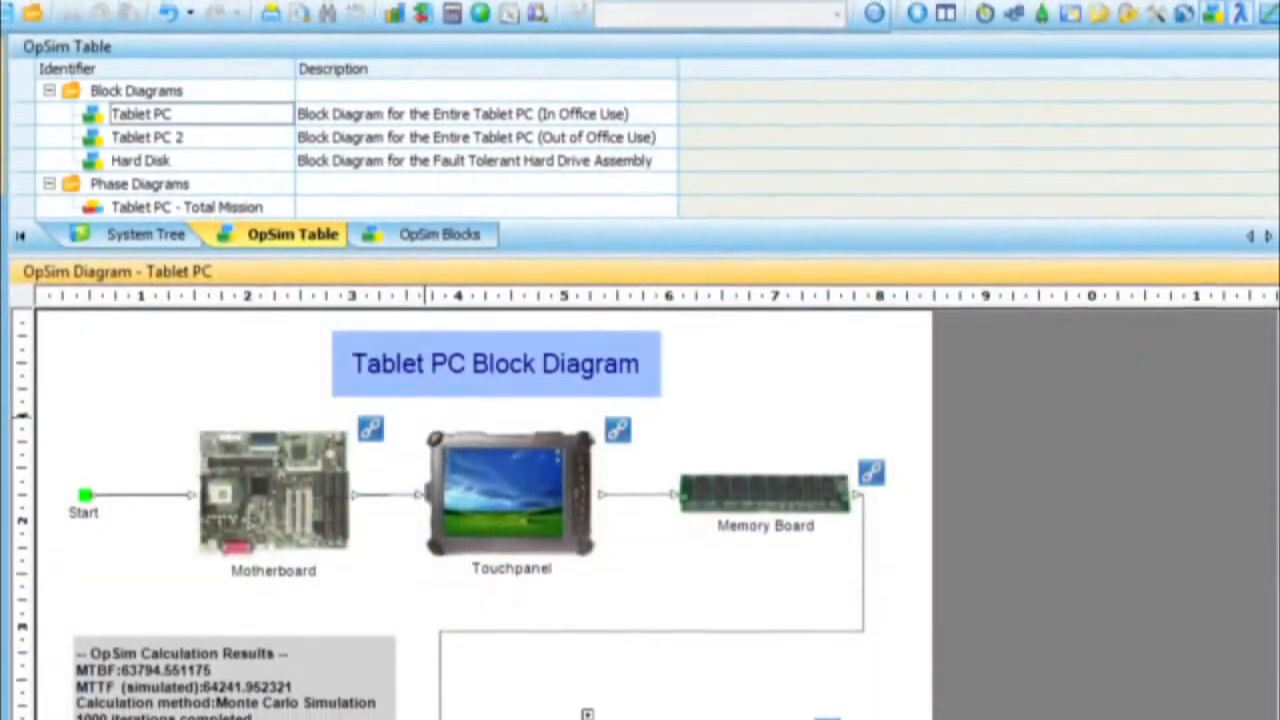
Resync the Workstation 625 tree from Windchill so the CPU part reads ADM 1.6 GHz Dual.
scroll("down", 3)
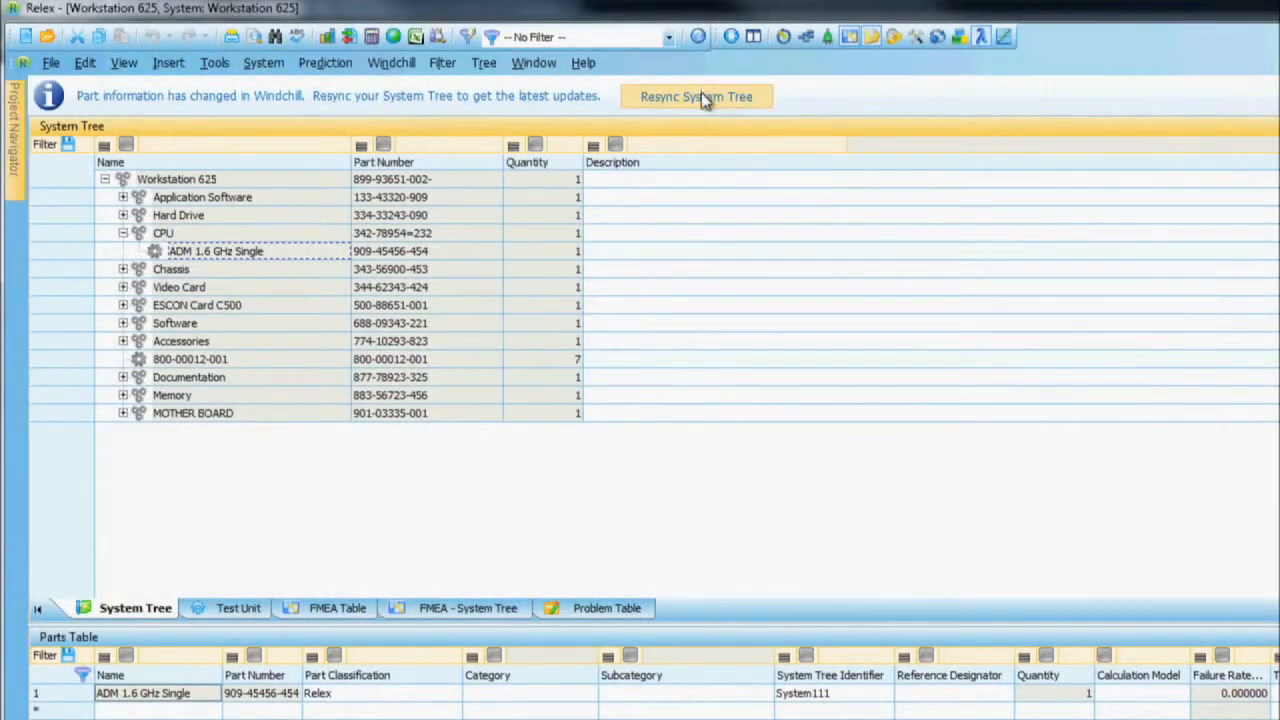
left_click(696, 96)
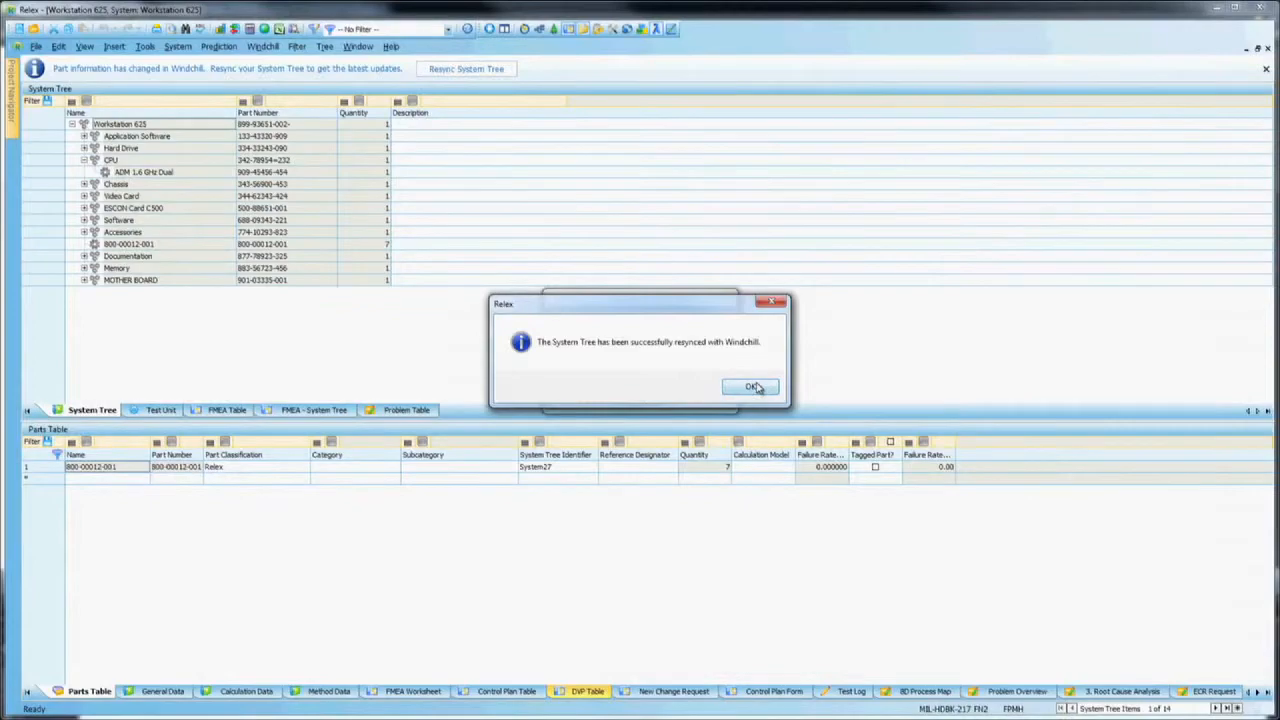
left_click(751, 387)
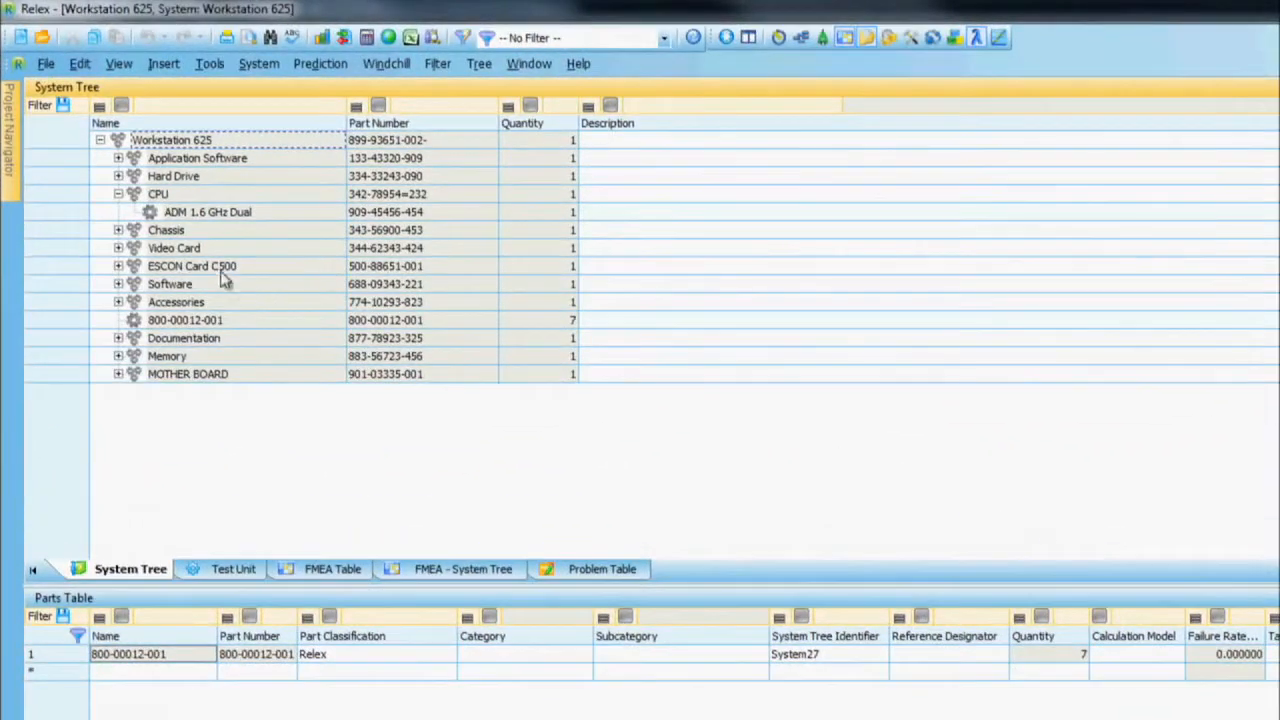
left_click(207, 211)
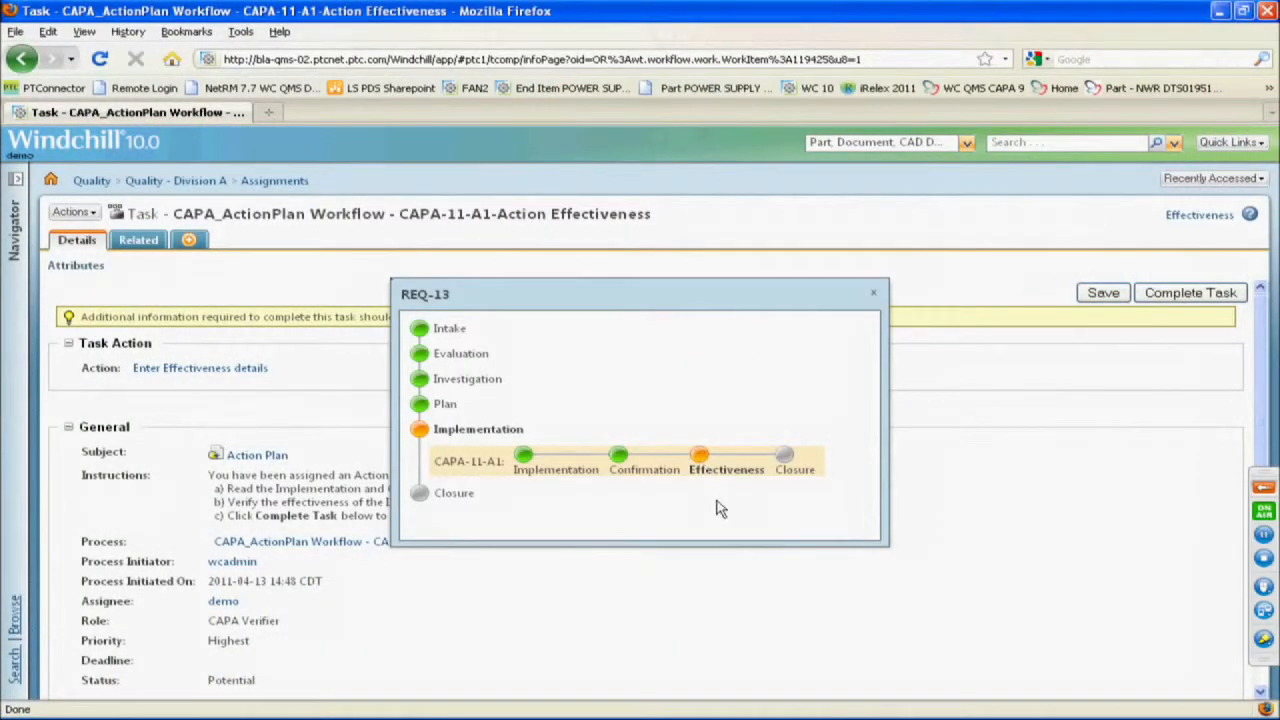
mouse_move(430, 366)
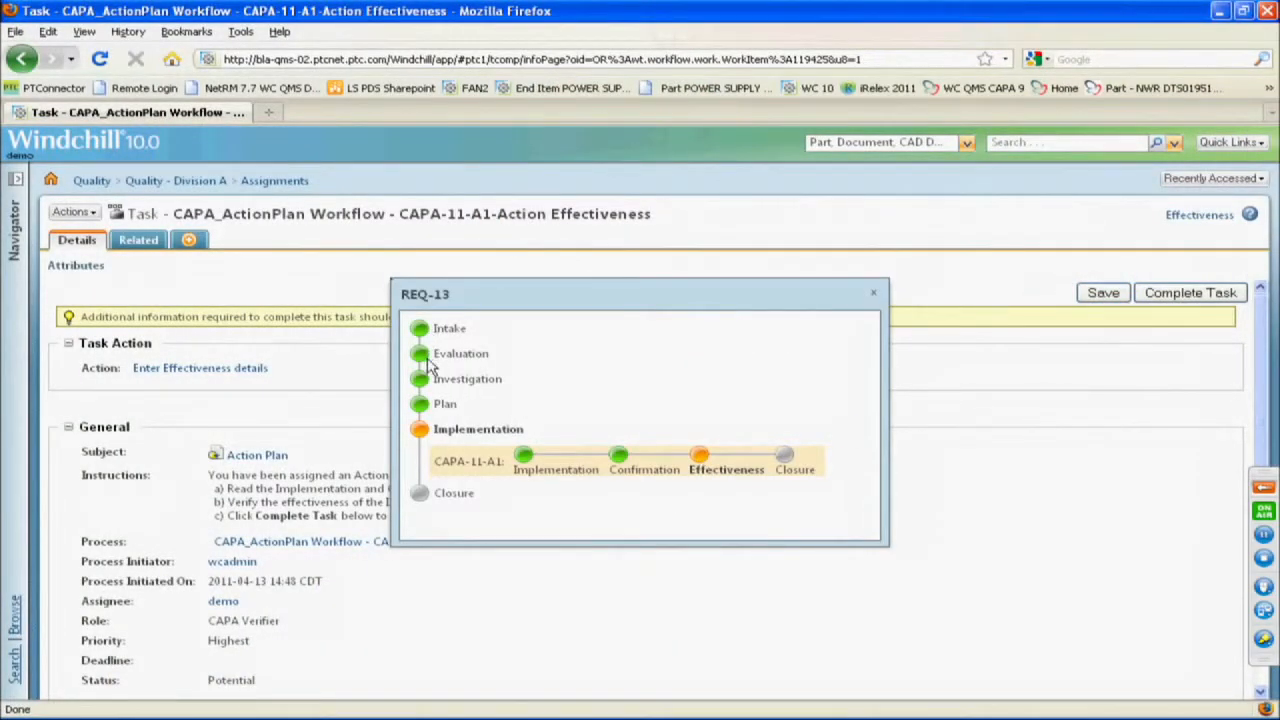